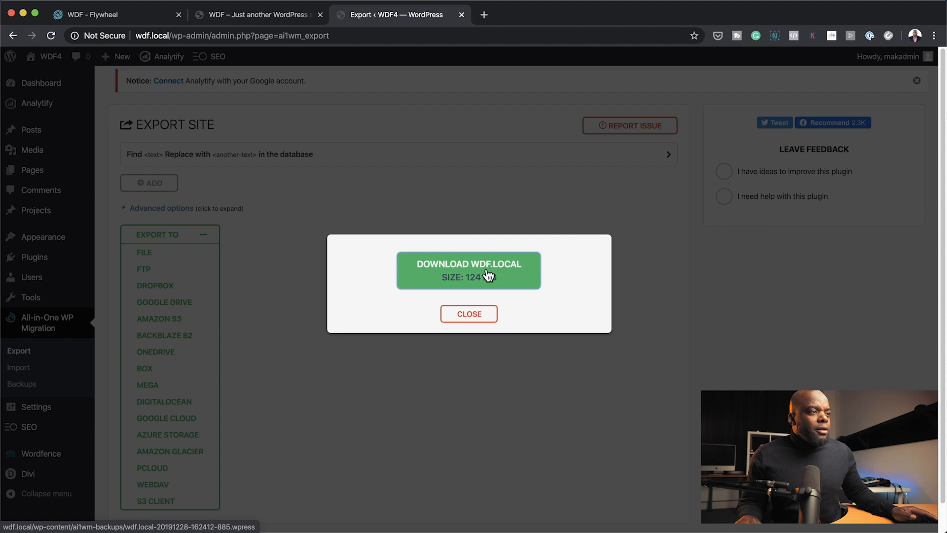
Download the 124 MB WDF.LOCAL .wpress backup and dismiss the export dialog.
click(469, 270)
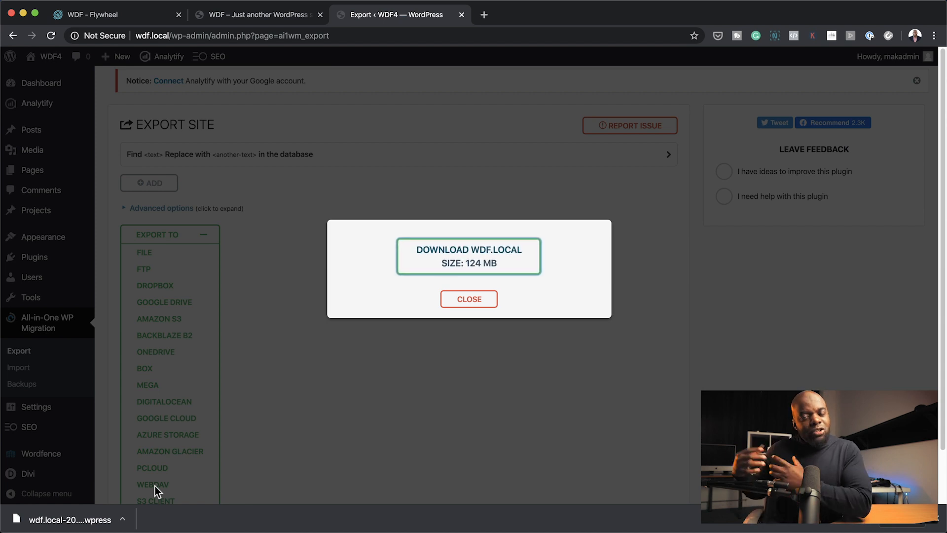
mouse_move(469, 365)
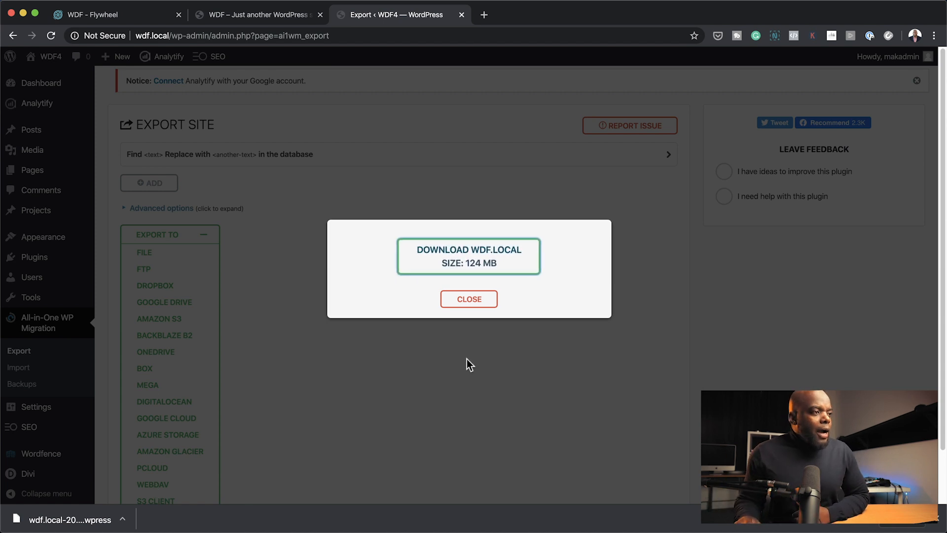
click(468, 299)
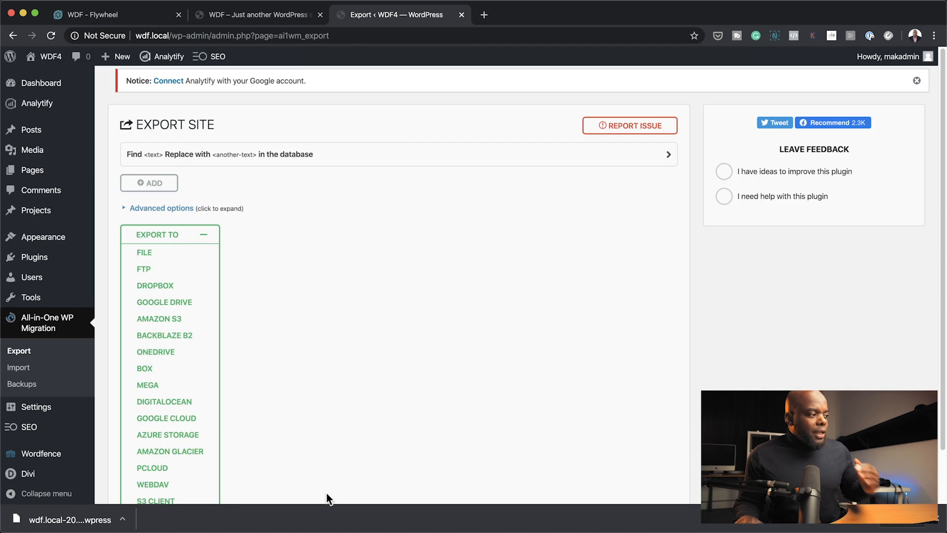
mouse_move(329, 54)
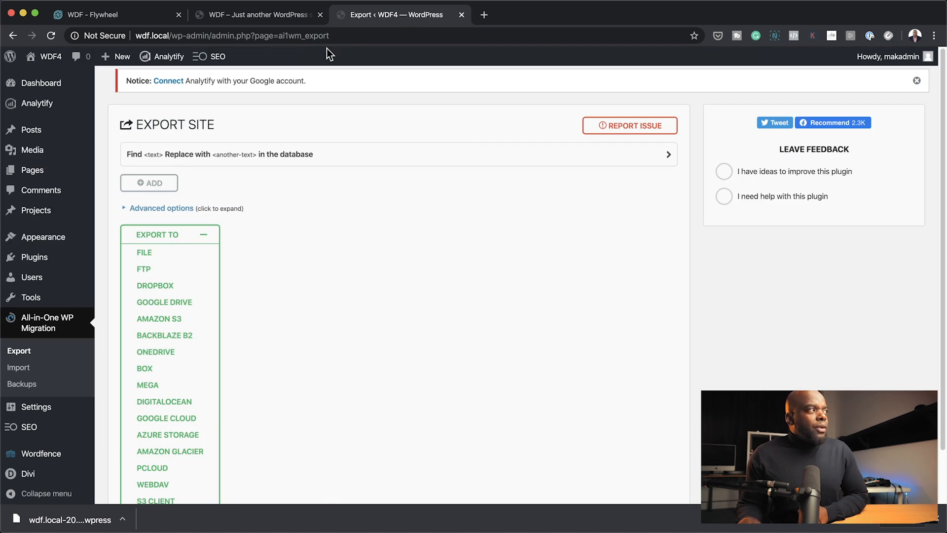
mouse_move(574, 285)
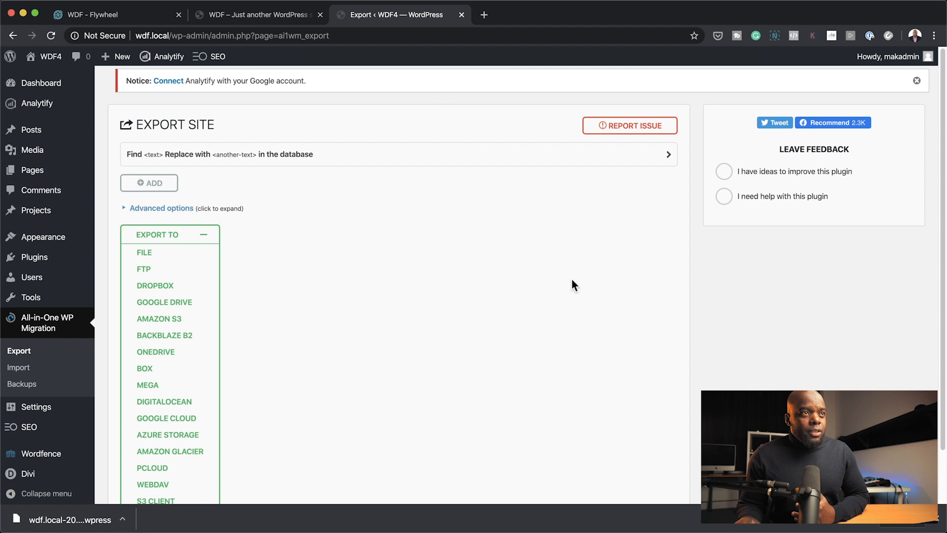
mouse_move(350, 41)
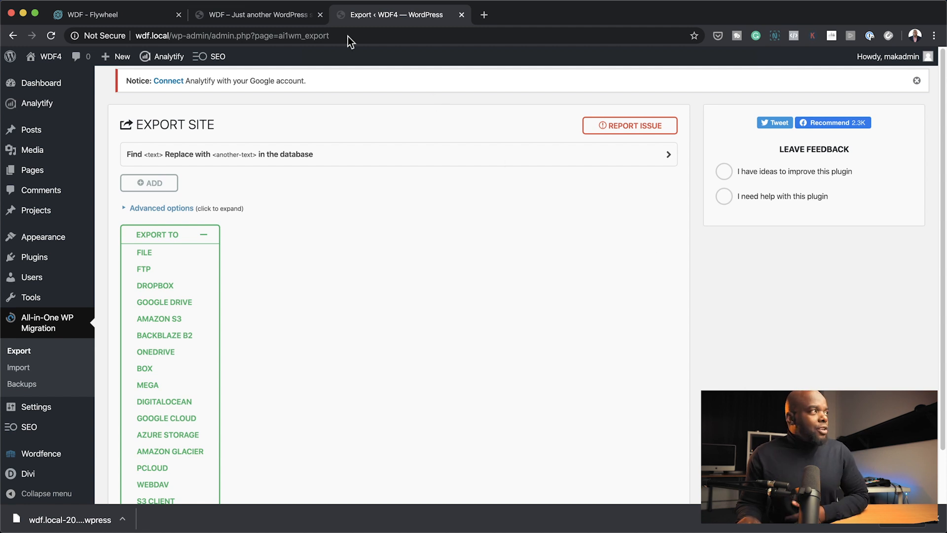
Go to the live Flywheel site's admin Plugins screen and start adding a new plugin.
click(262, 14)
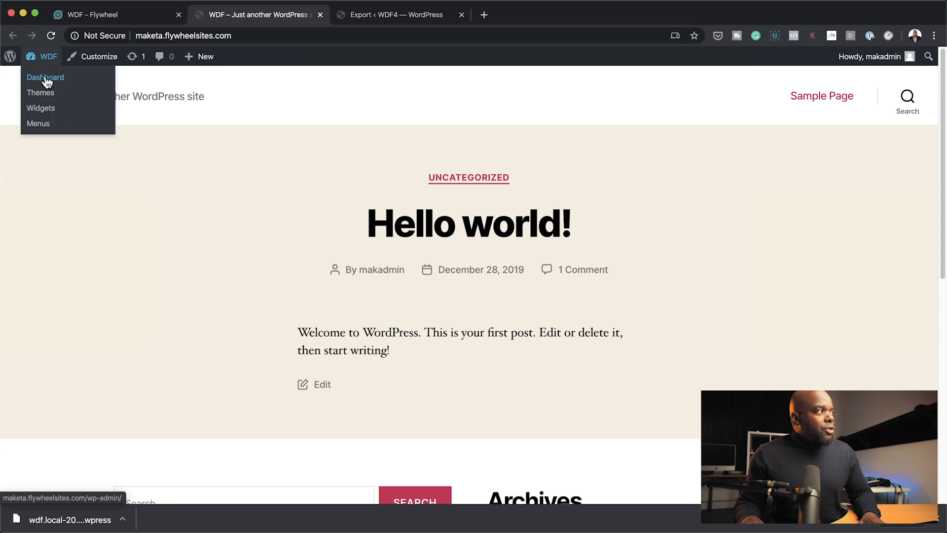
click(46, 77)
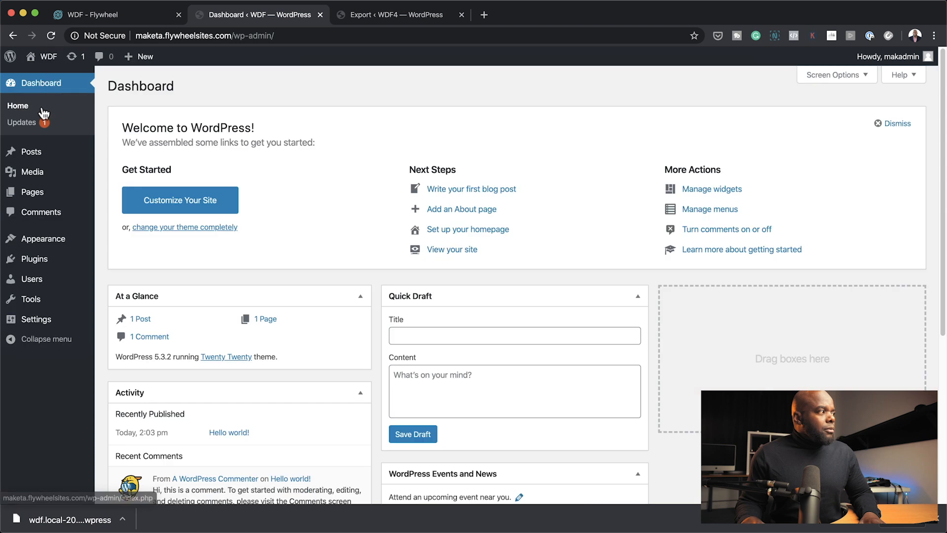
click(34, 258)
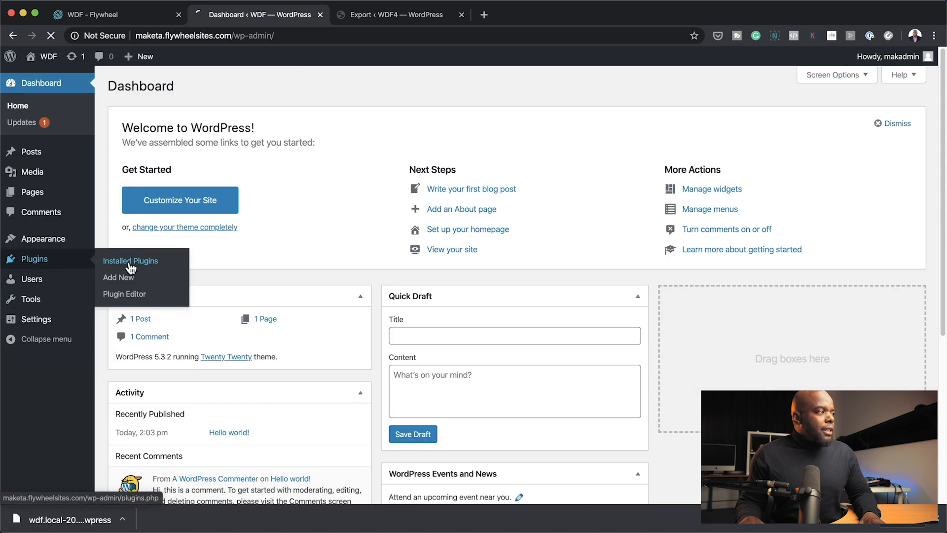
click(130, 261)
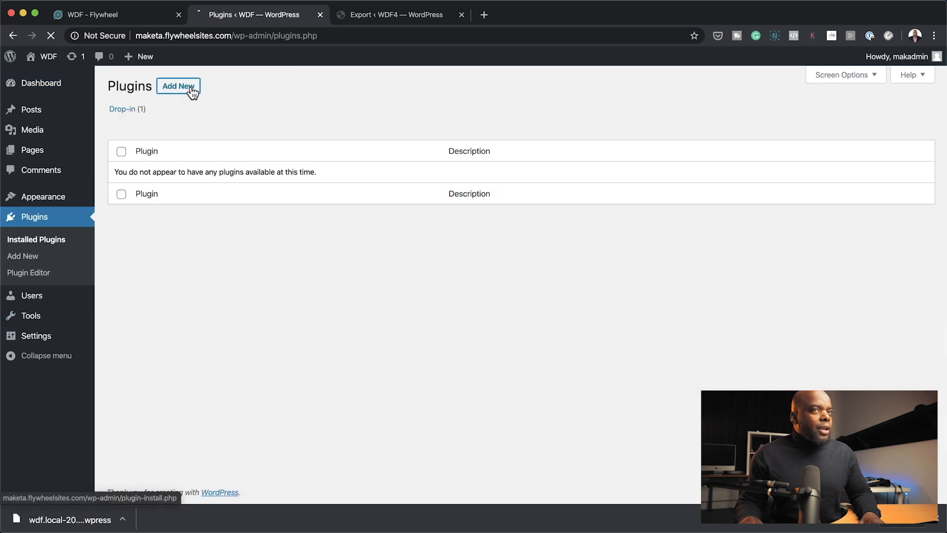
Search 'all in', install All-in-One WP Migration and start activating it.
click(177, 86)
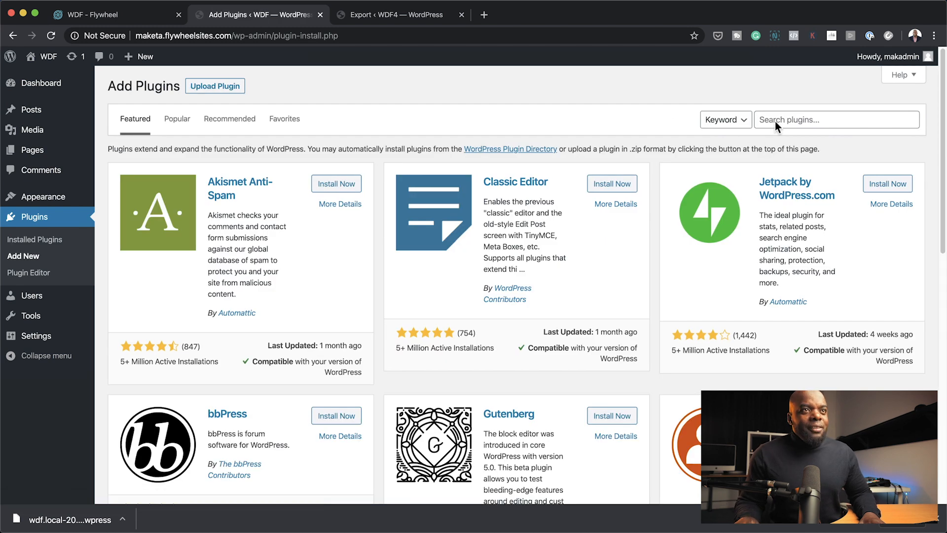
text(a)
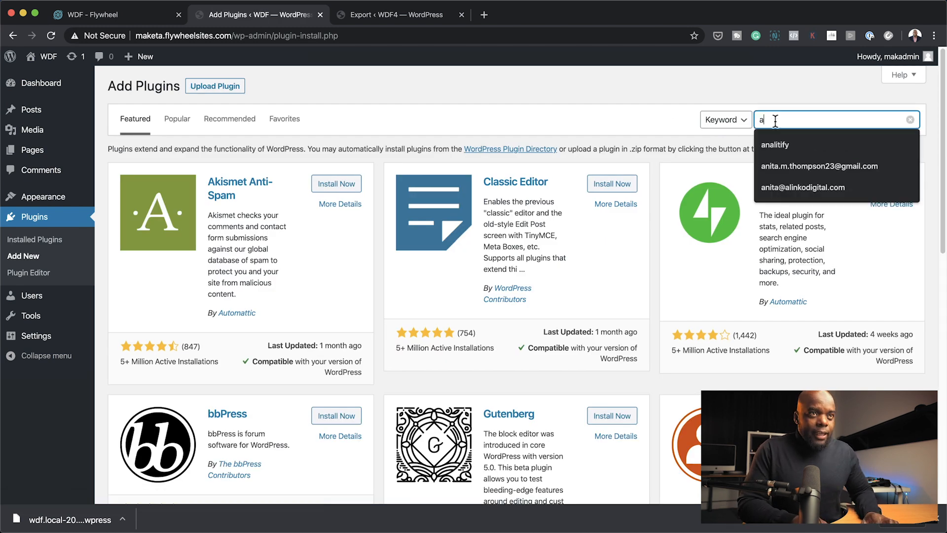
text(ll in)
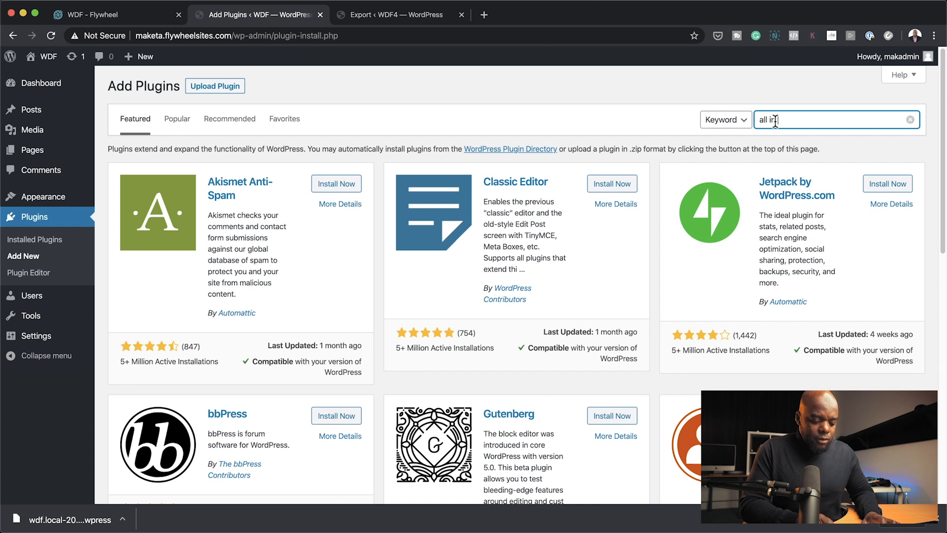
click(334, 188)
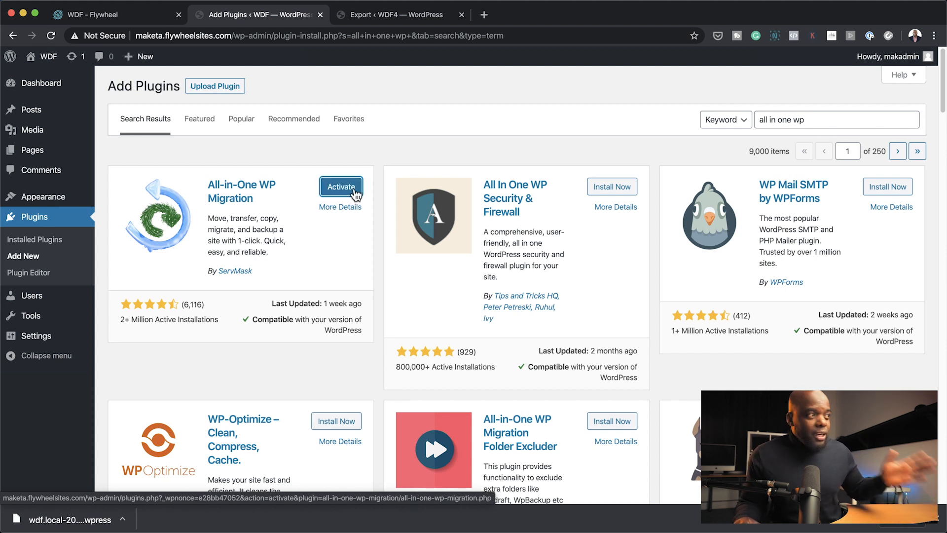
click(341, 187)
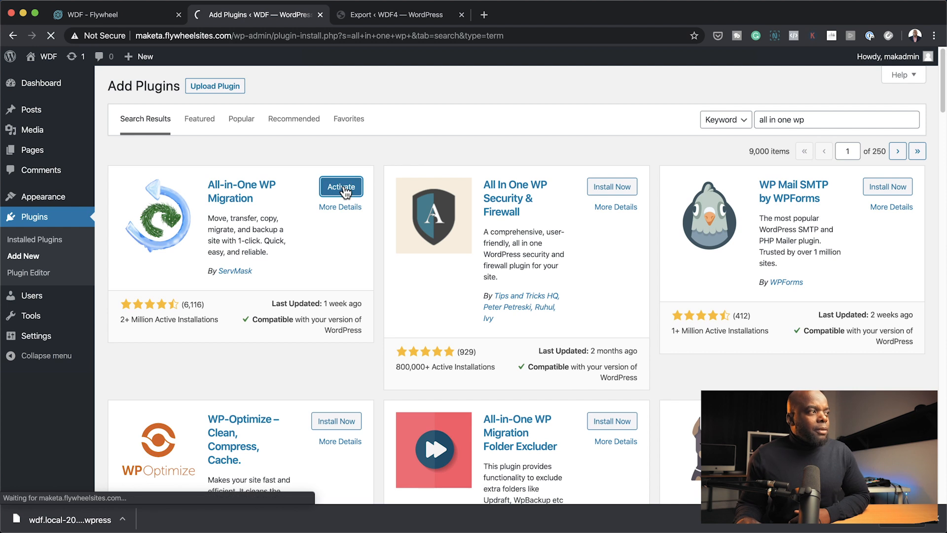
Finish activating the migration plugin and go to its Import Site page.
click(341, 187)
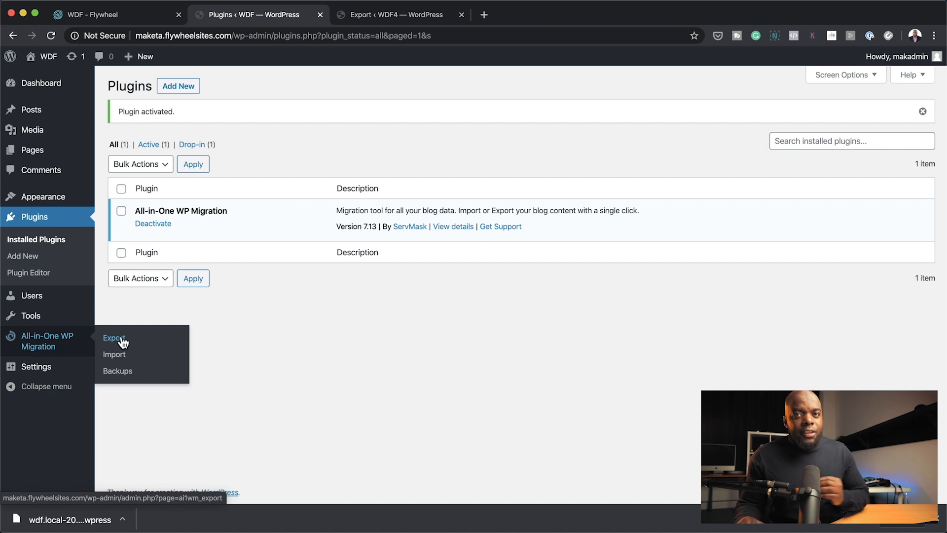
mouse_move(130, 337)
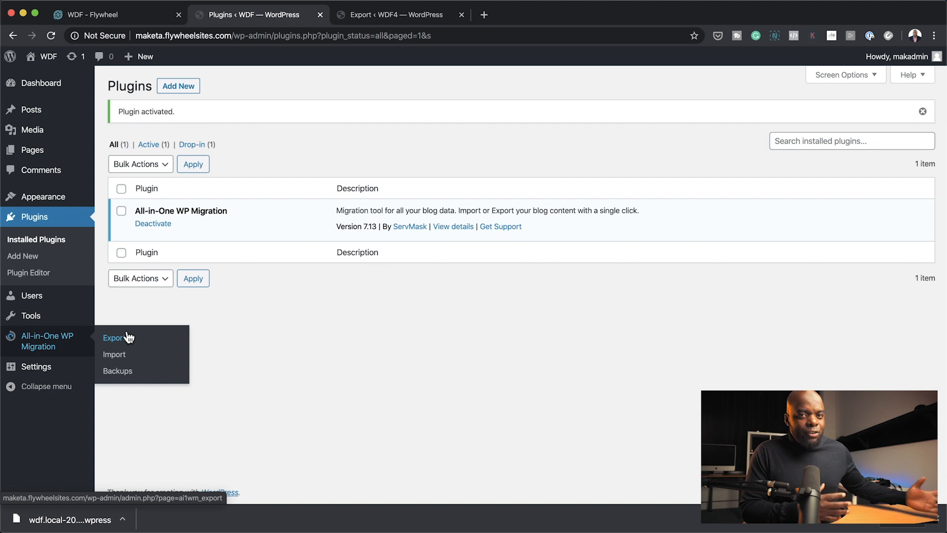
mouse_move(128, 359)
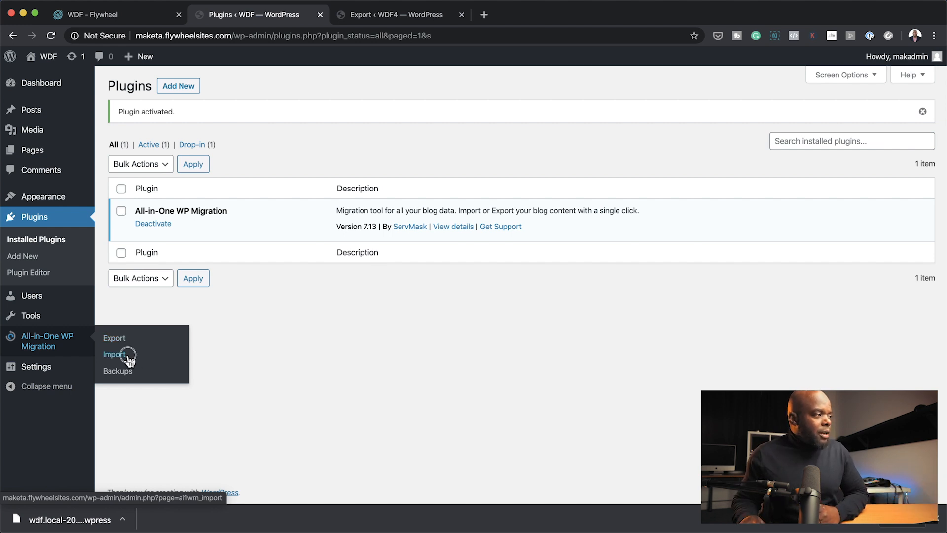
click(114, 354)
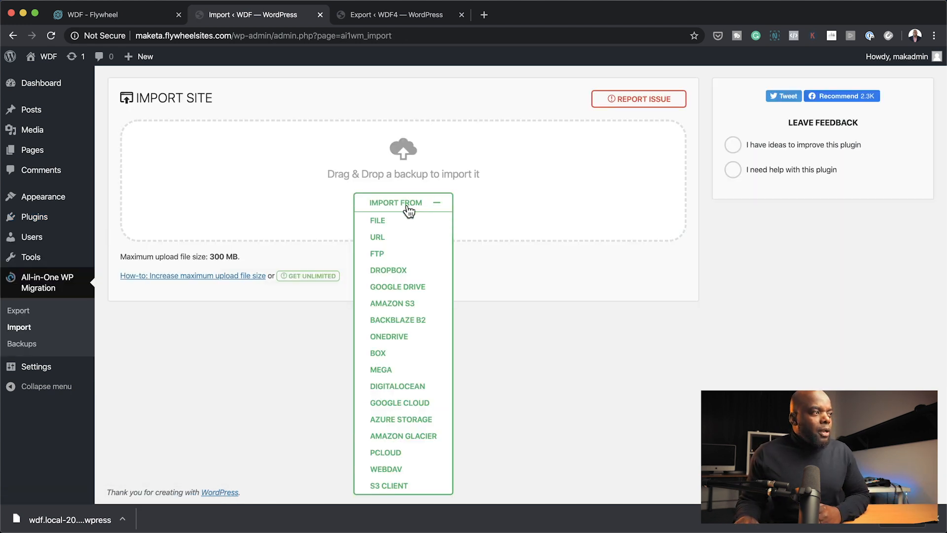
Select the downloaded .wpress backup as the import file and let it upload to 100%.
click(377, 221)
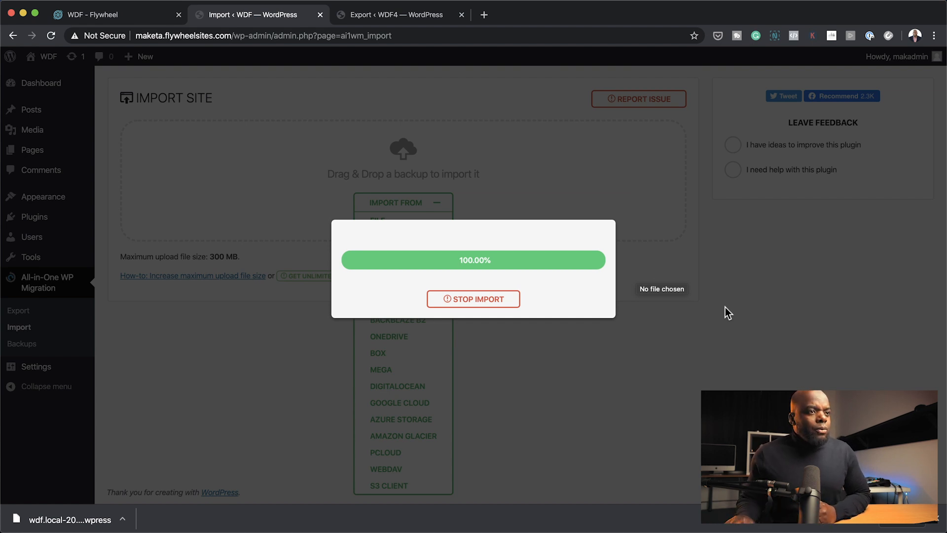
mouse_move(546, 332)
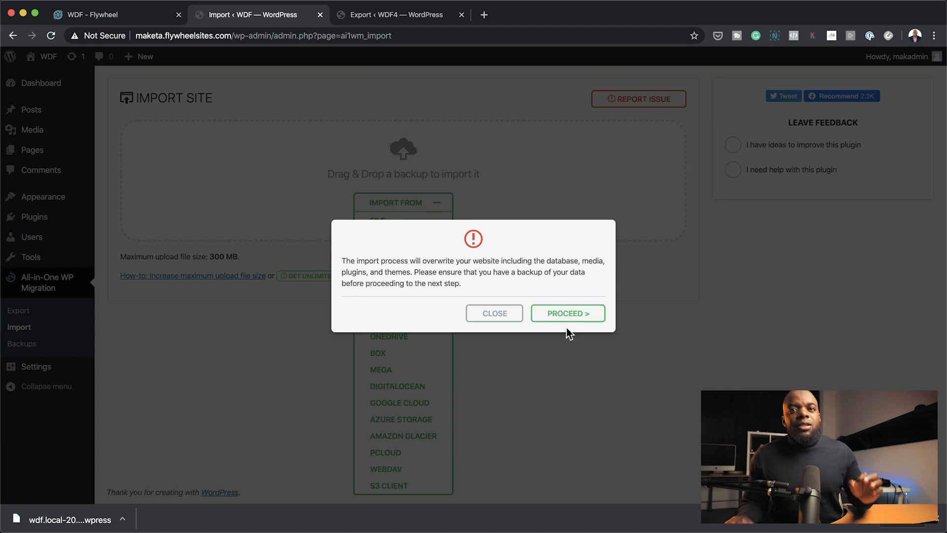
mouse_move(576, 129)
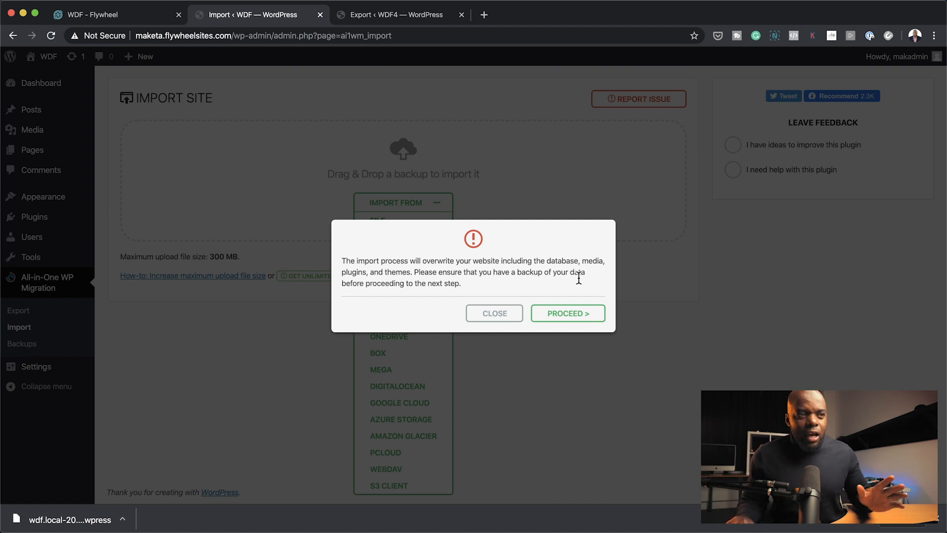
Proceed past the overwrite warning and finish the successful import.
click(568, 313)
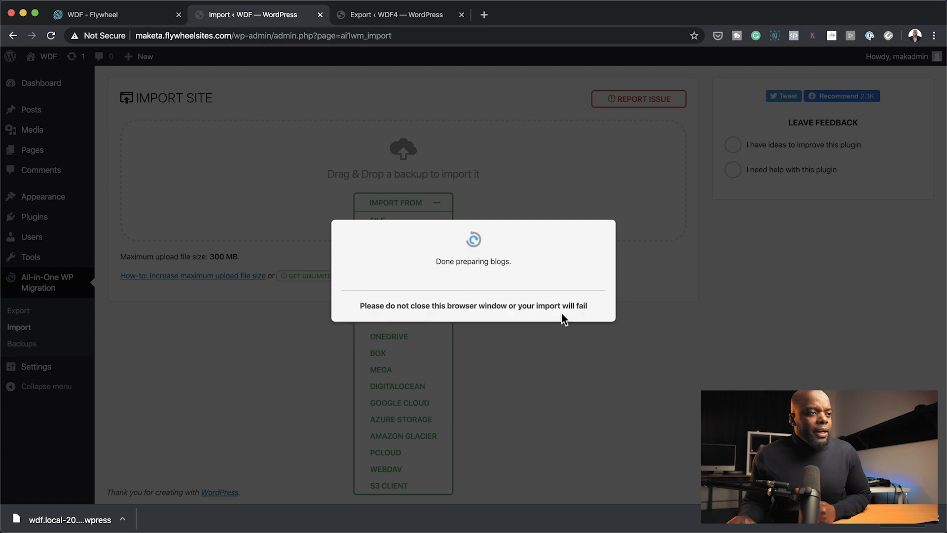
mouse_move(757, 374)
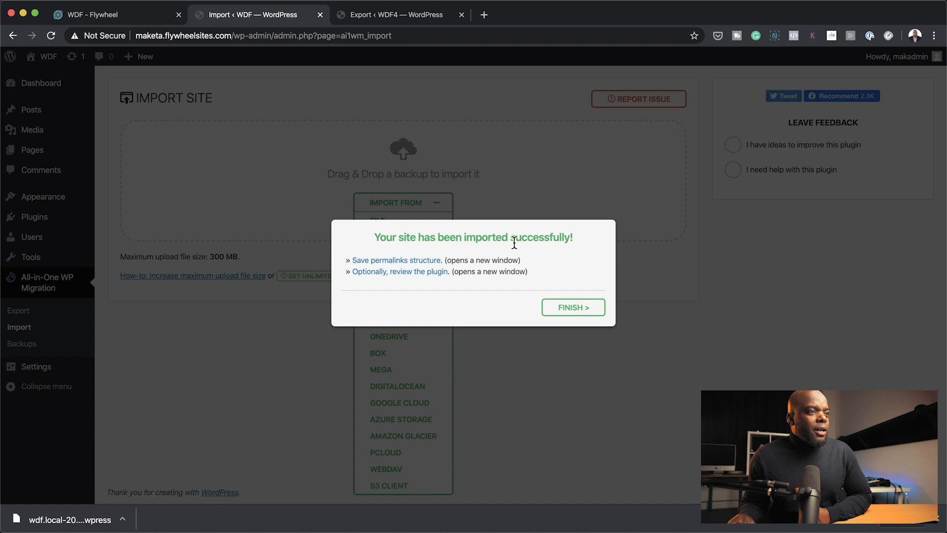
click(573, 308)
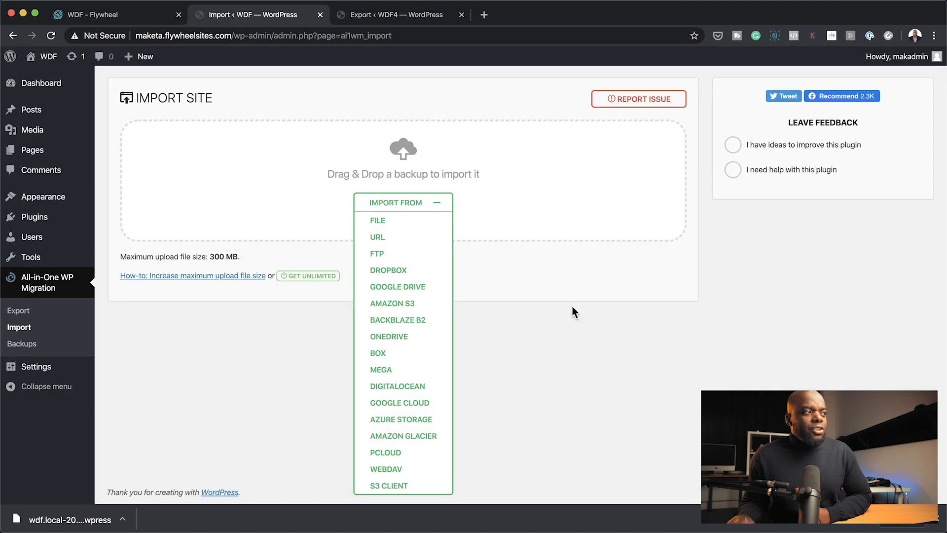
mouse_move(225, 54)
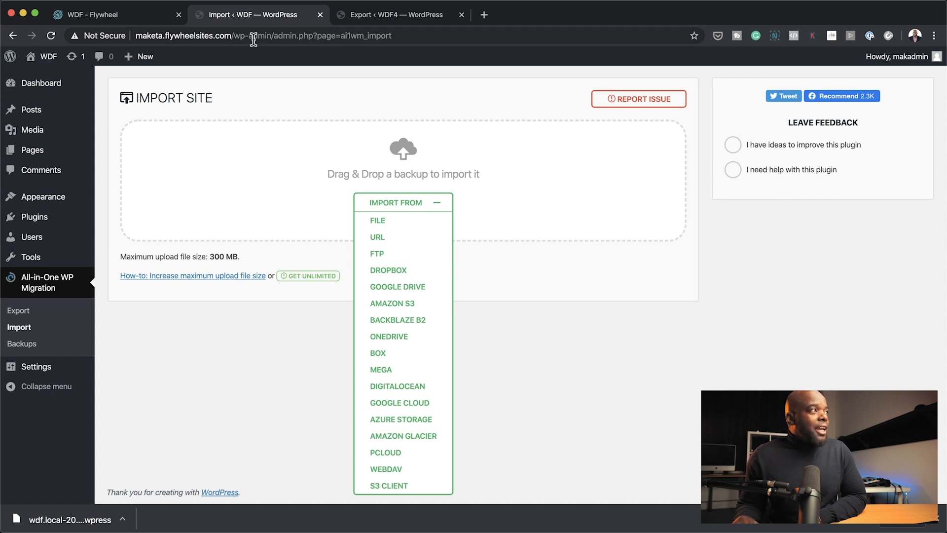
mouse_move(232, 36)
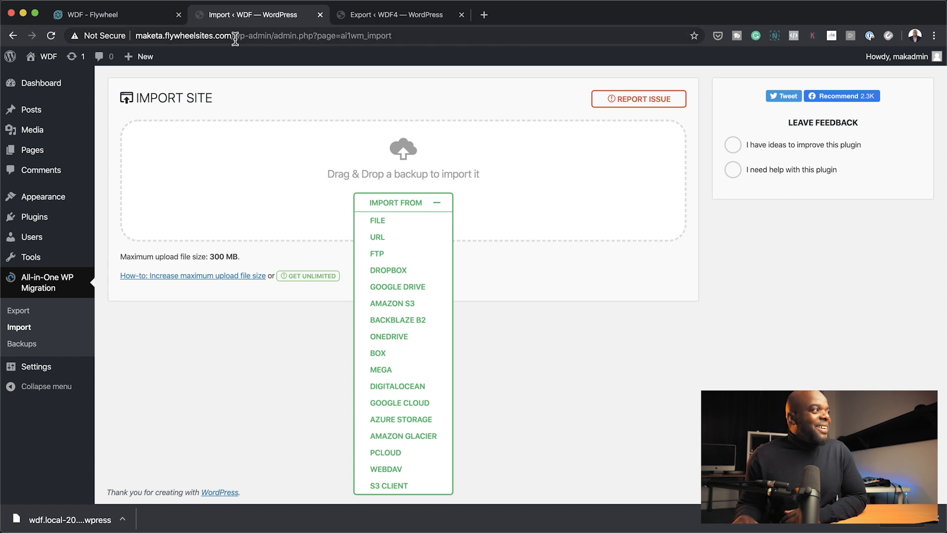
View the live home page, then check the About Us page down to the footer and back.
click(238, 36)
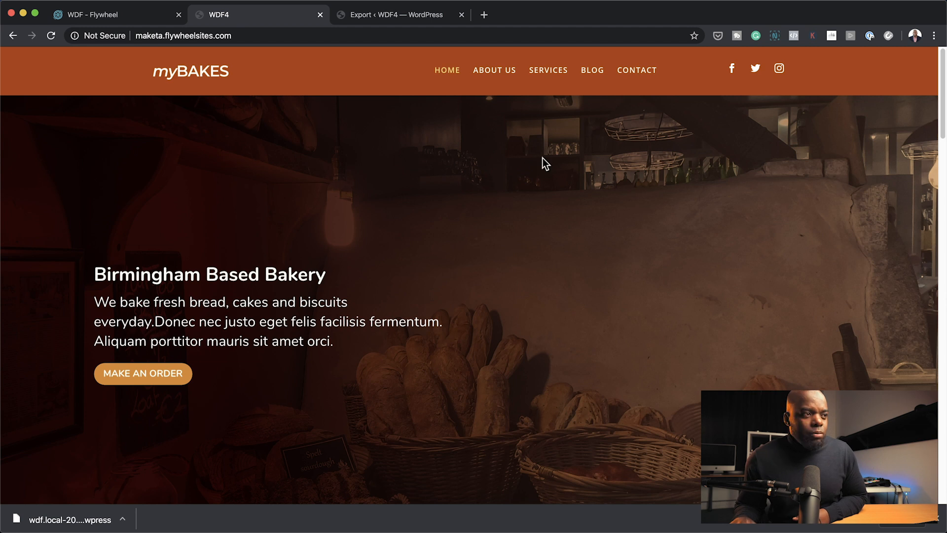
mouse_move(722, 268)
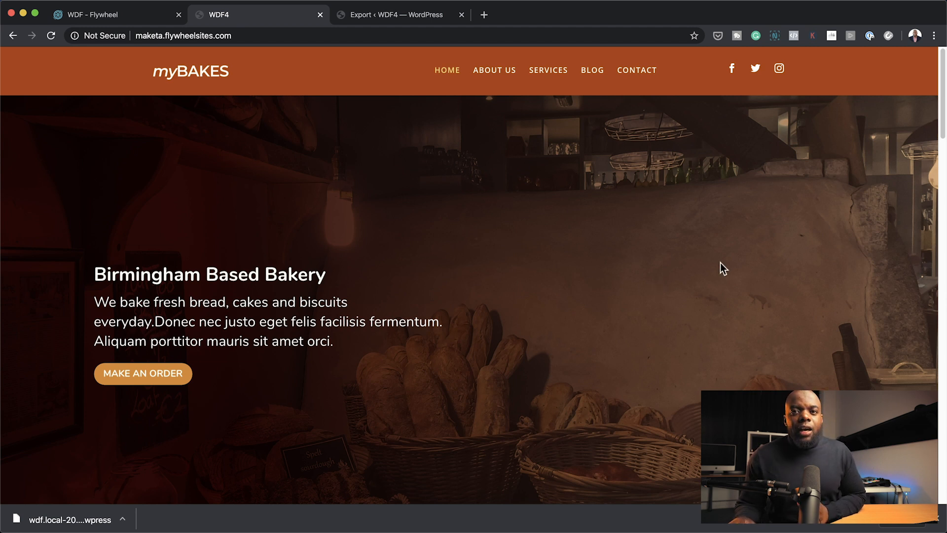
click(494, 69)
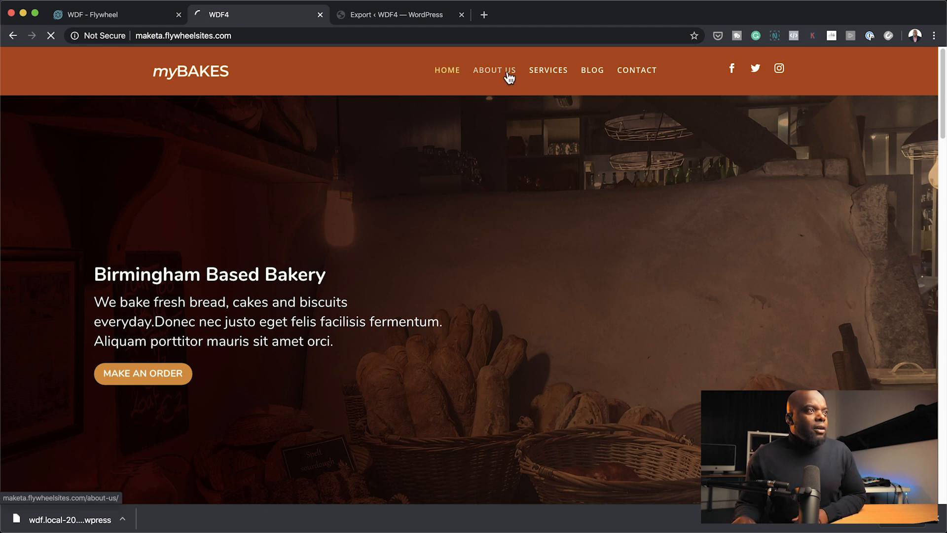
click(494, 69)
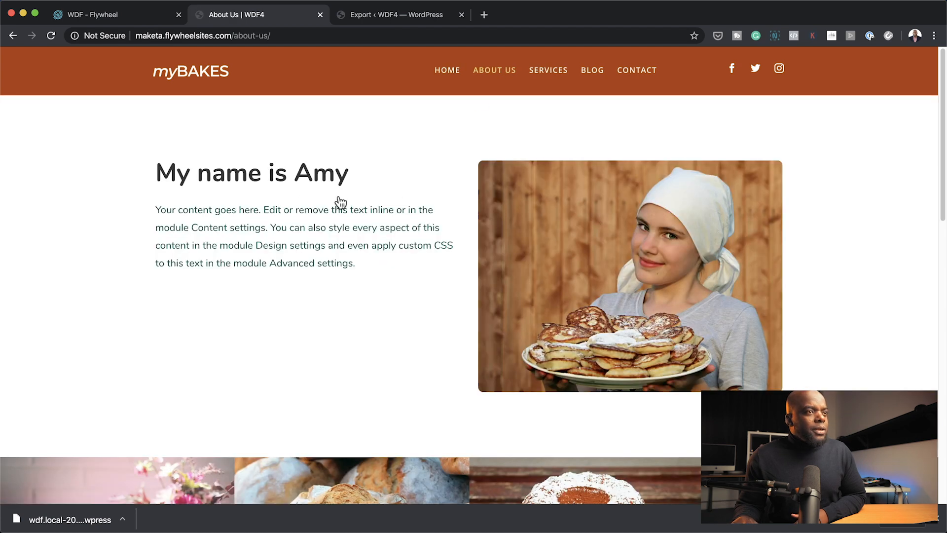
scroll(down, 3)
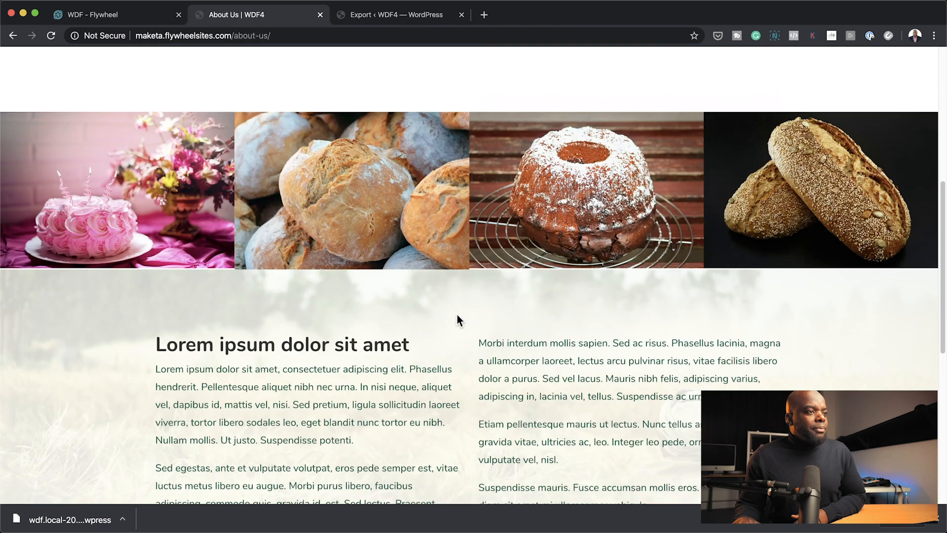
scroll(down, 3)
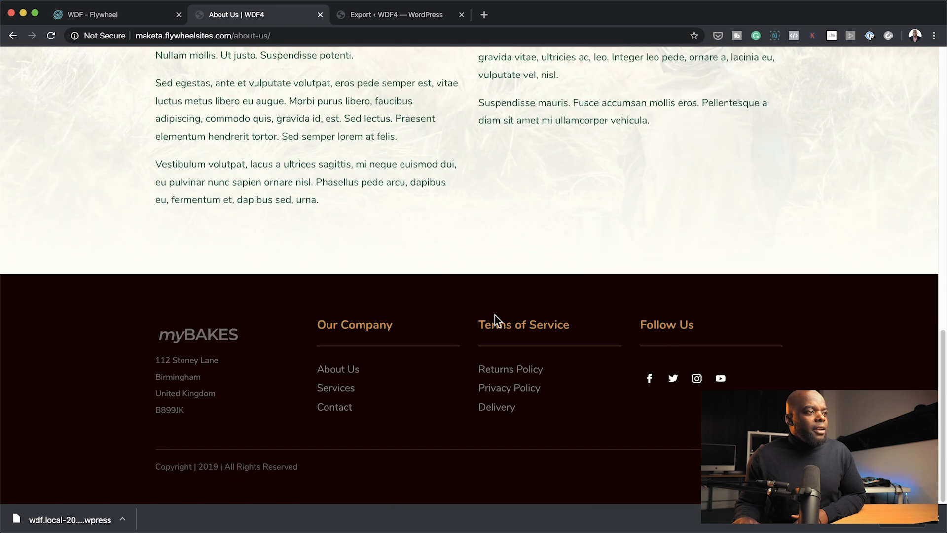
scroll(up, 3)
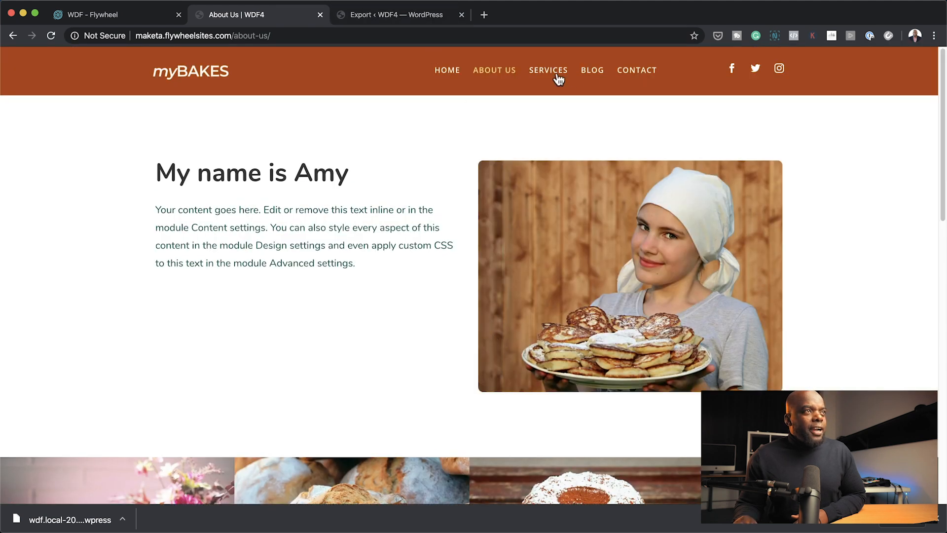
Check the Services page's service cards and load the embedded Baking Pastry Bread video.
click(548, 70)
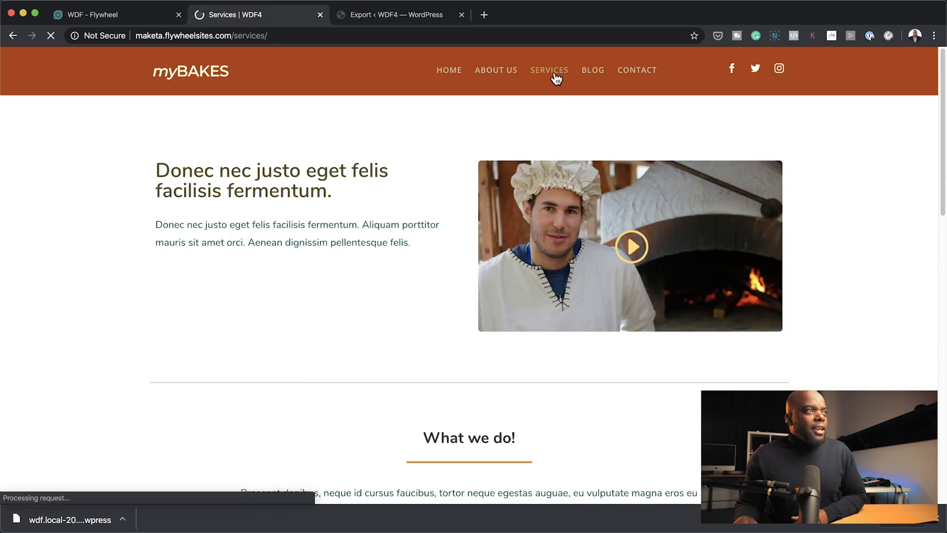
scroll(down, 3)
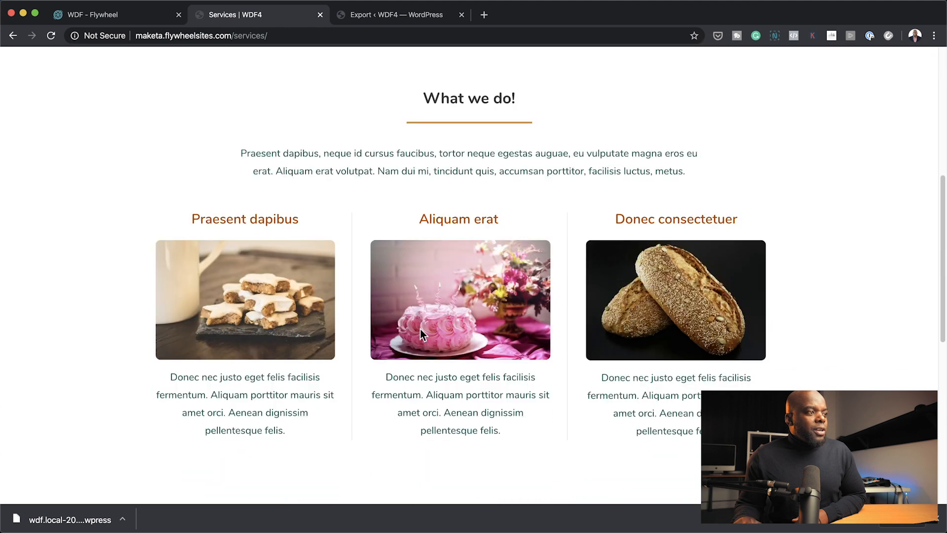
scroll(down, 3)
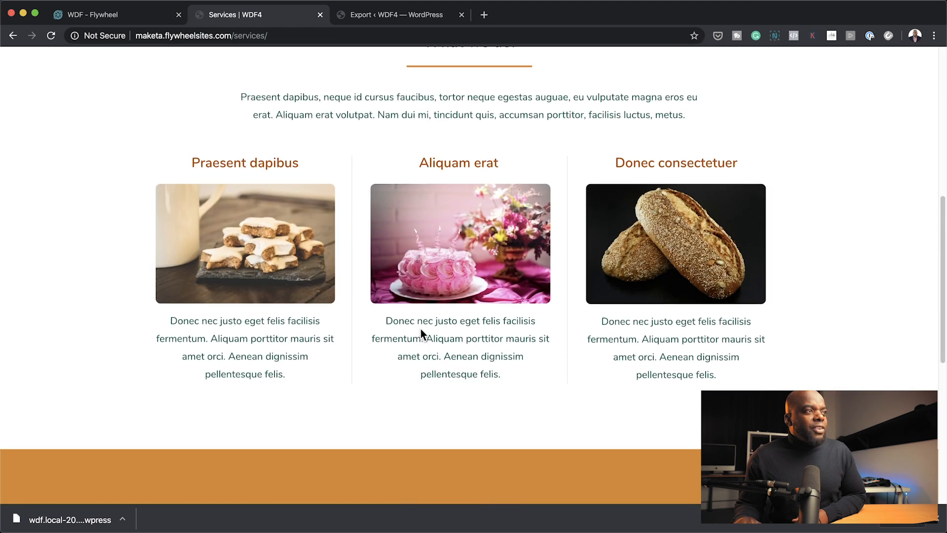
scroll(up, 3)
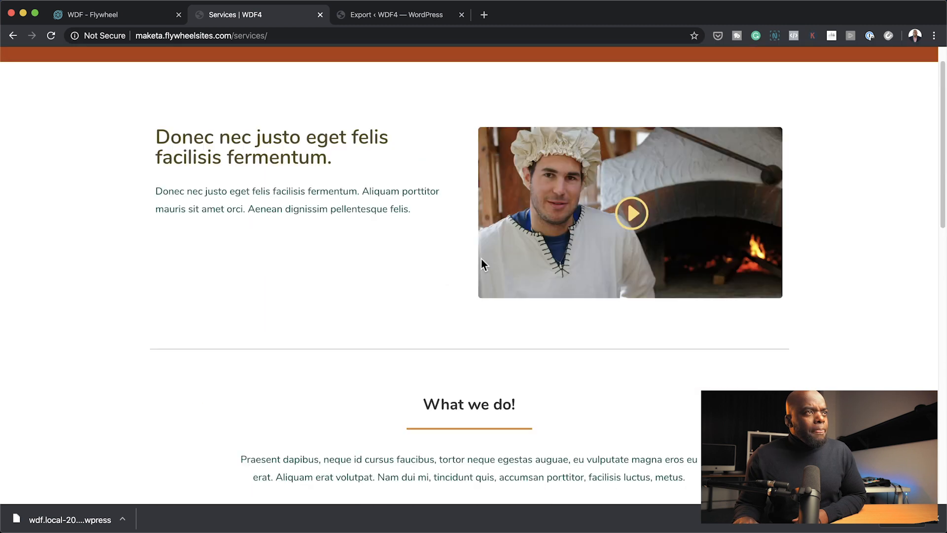
click(631, 213)
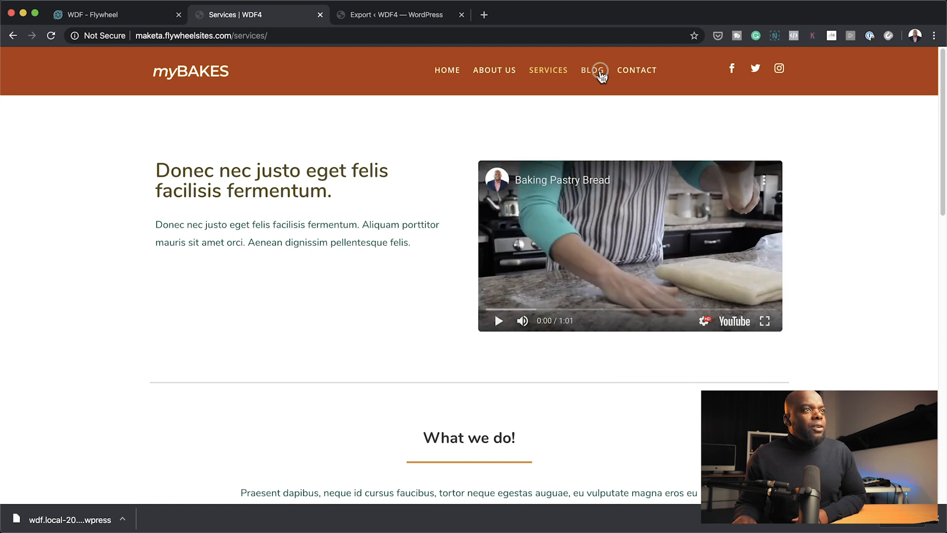
Check the Blog listing and view the 'Morbi interdum mollis' post.
click(593, 70)
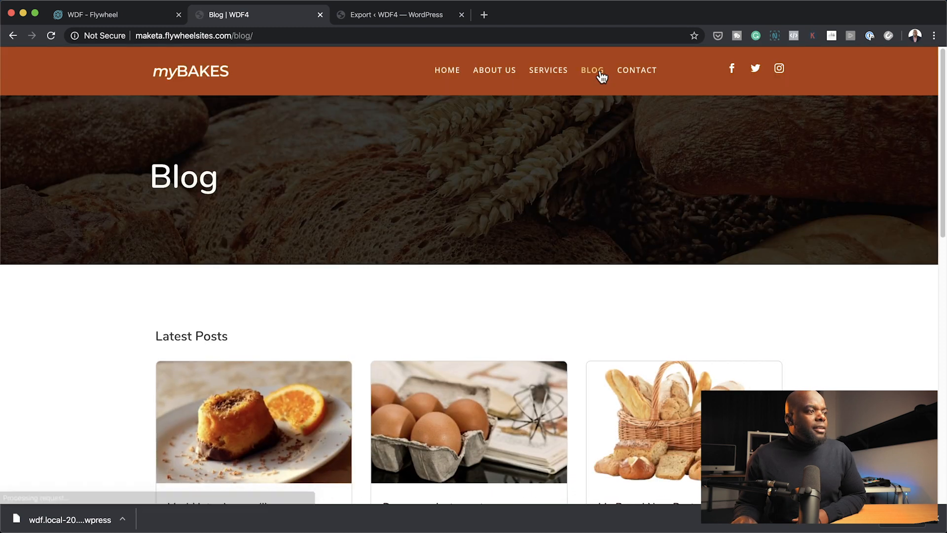
scroll(down, 3)
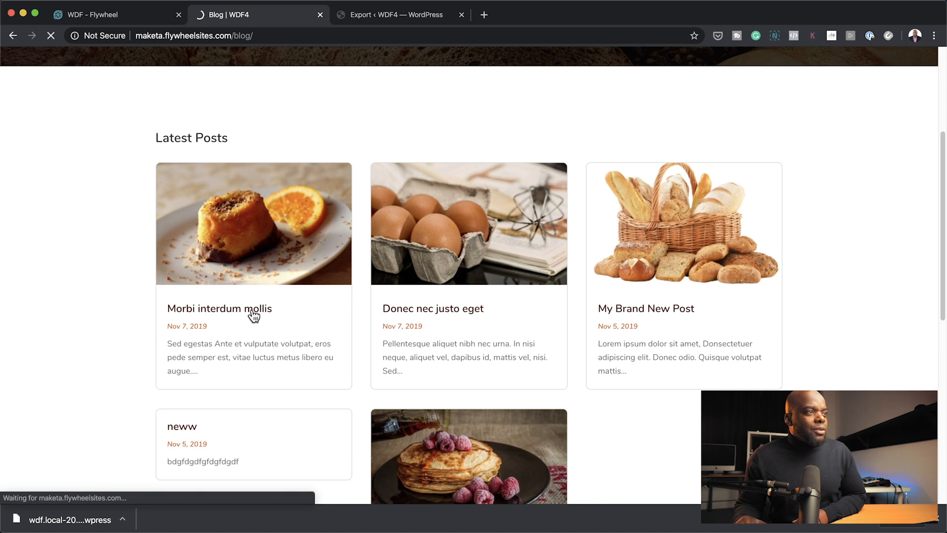
click(219, 308)
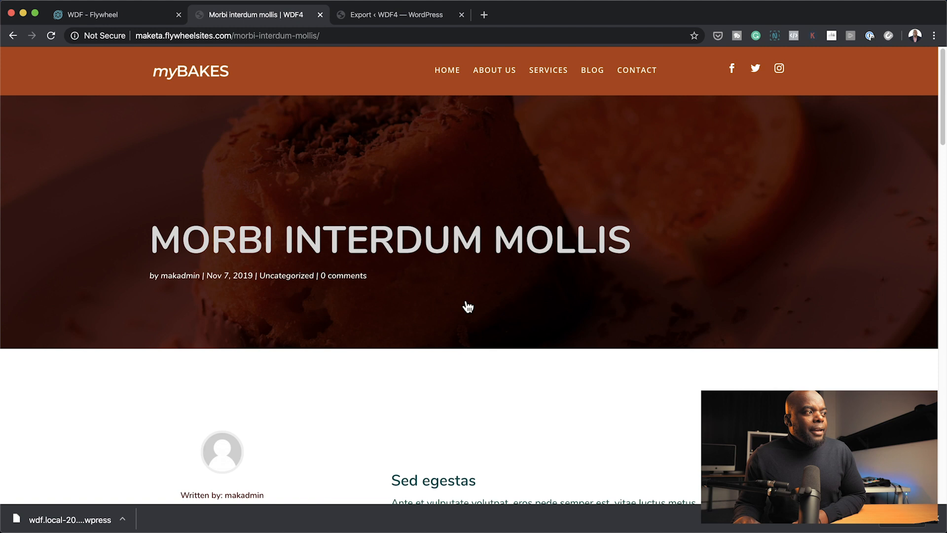
mouse_move(637, 315)
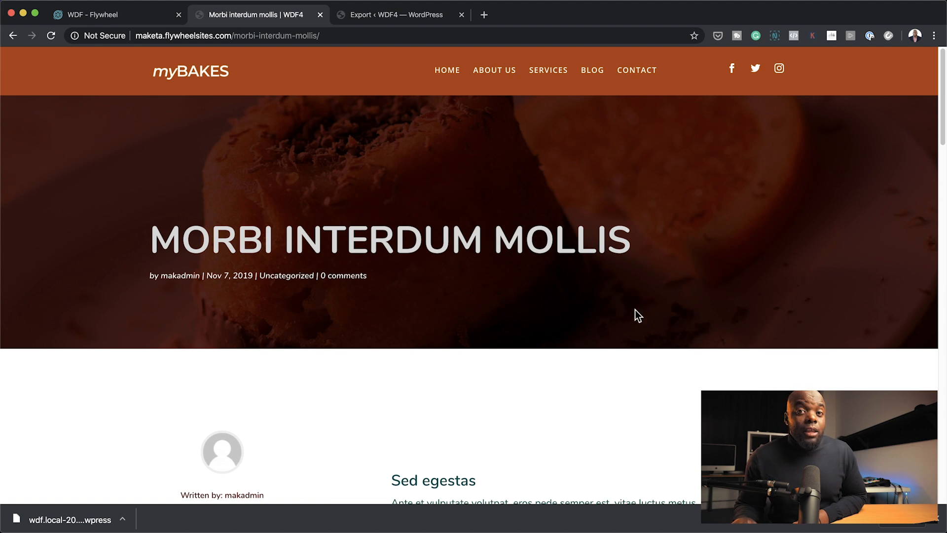
Review the post down to the newsletter signup and comment form, then back up.
scroll(down, 3)
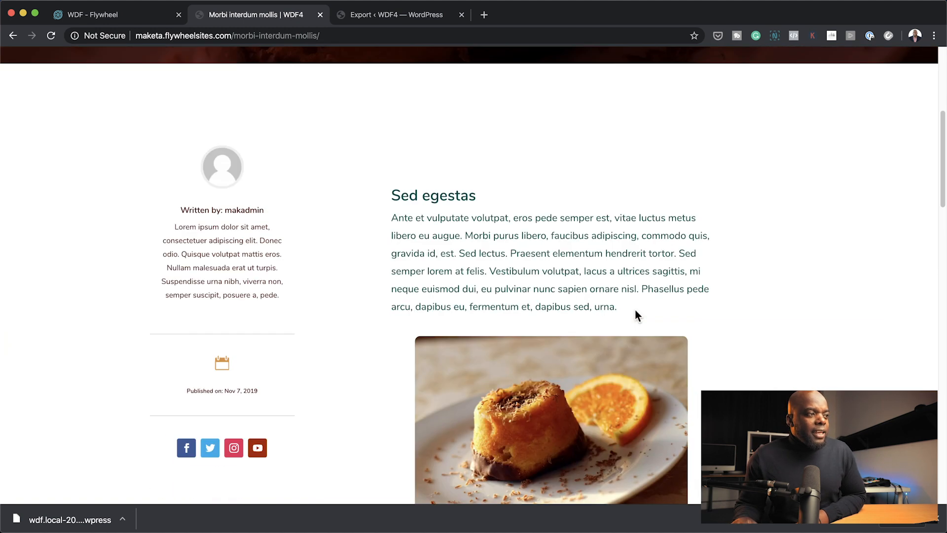
scroll(down, 3)
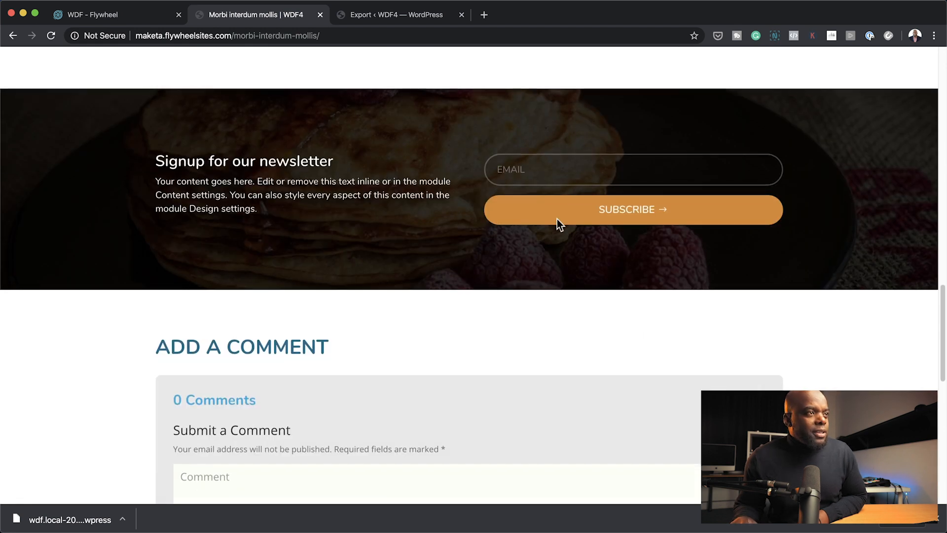
scroll(down, 3)
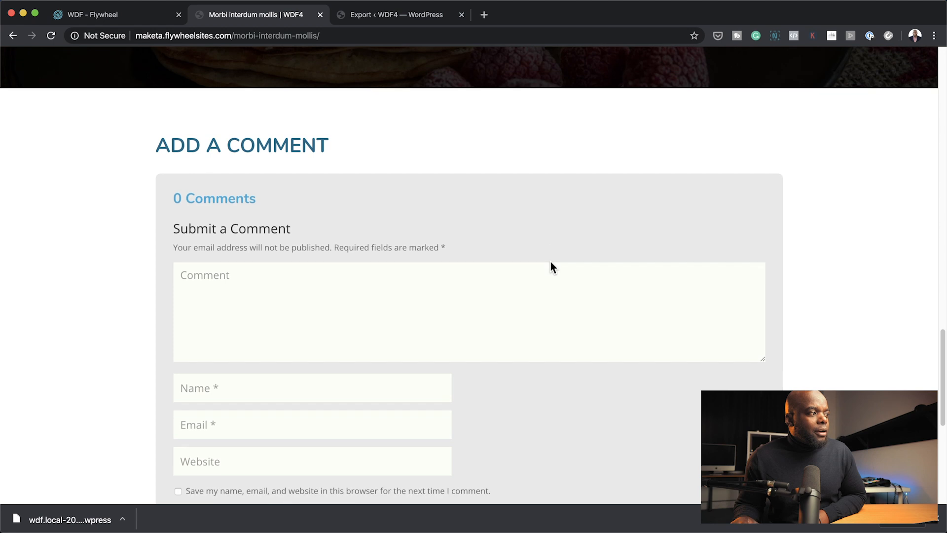
scroll(down, 3)
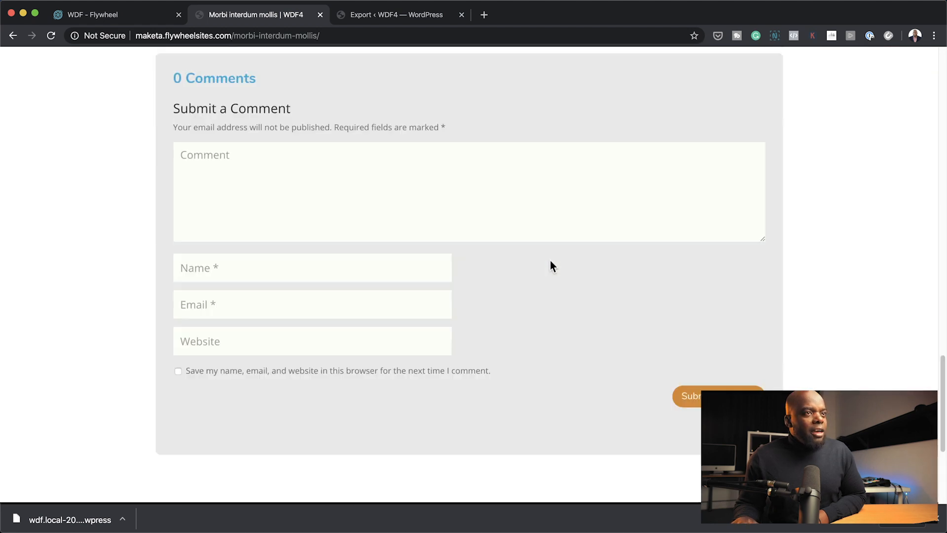
scroll(up, 3)
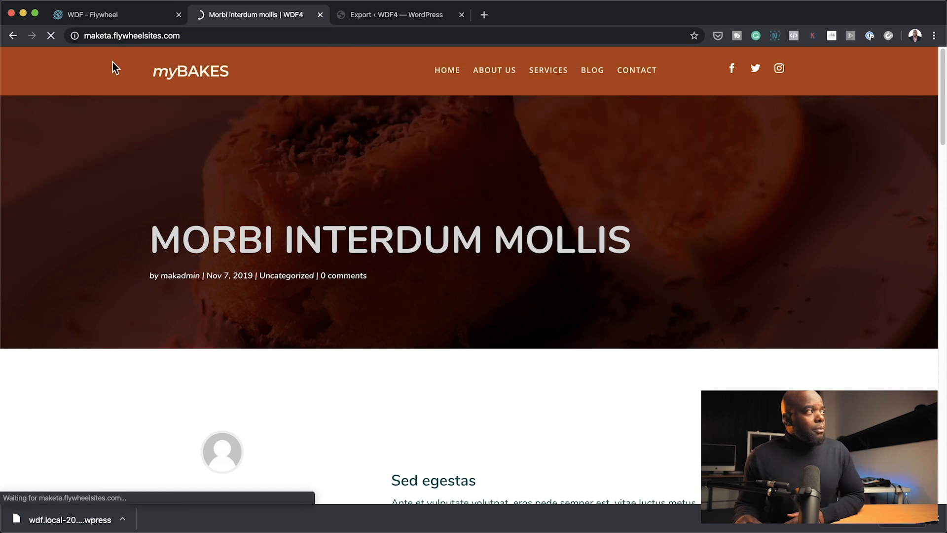
Confirm the maketa.flywheelsites.com domain shows the bakery homepage, then return to the local export page.
click(447, 69)
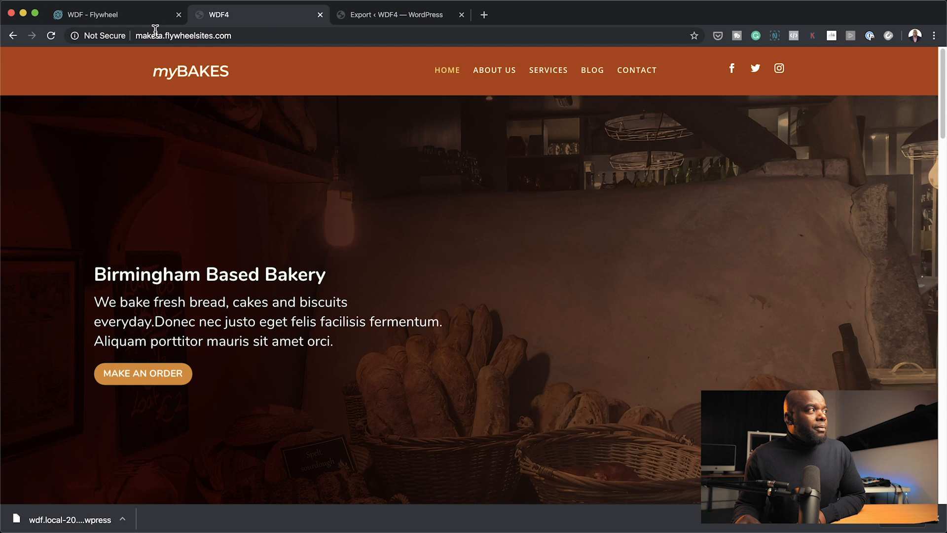
click(99, 14)
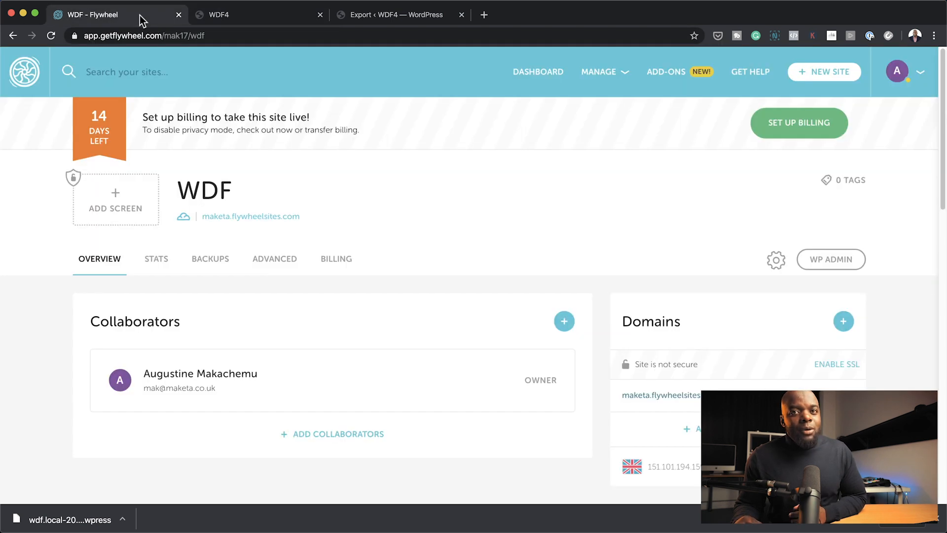
mouse_move(748, 375)
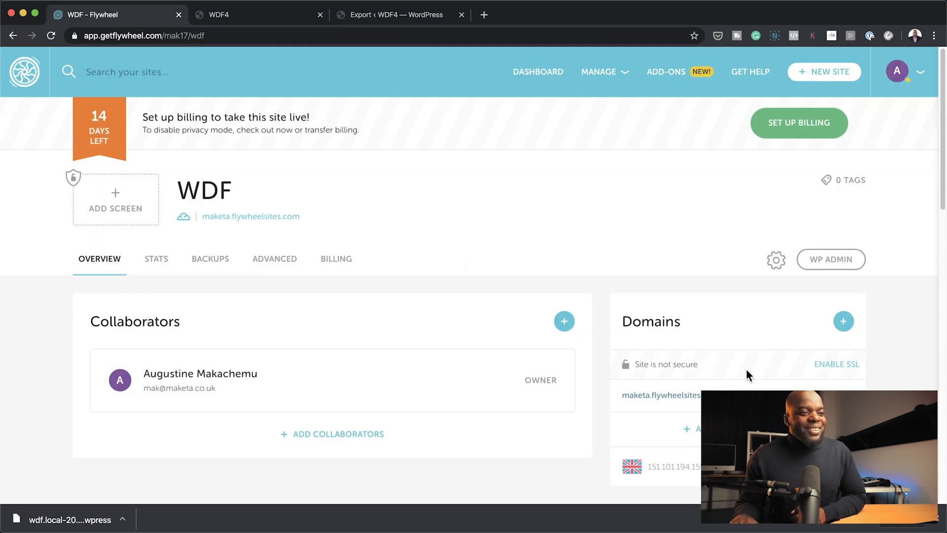
mouse_move(642, 409)
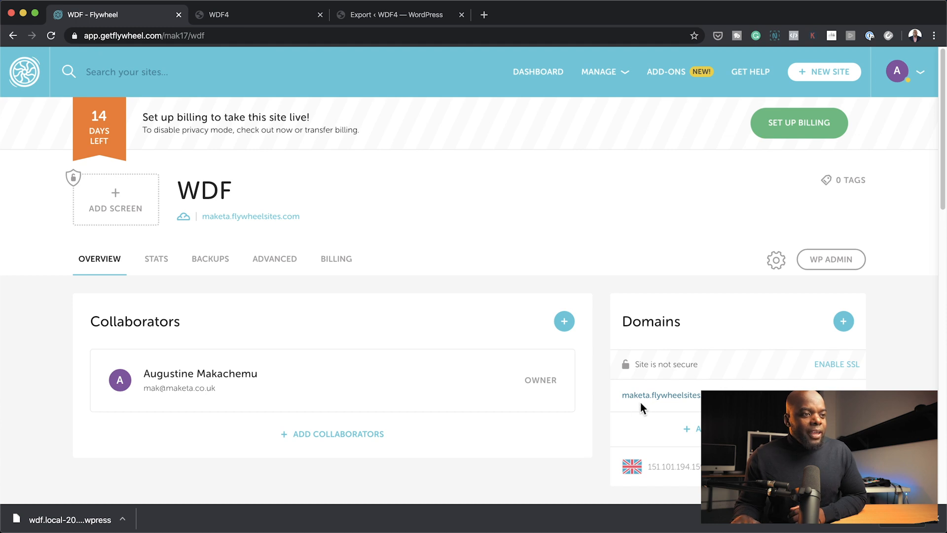
mouse_move(672, 400)
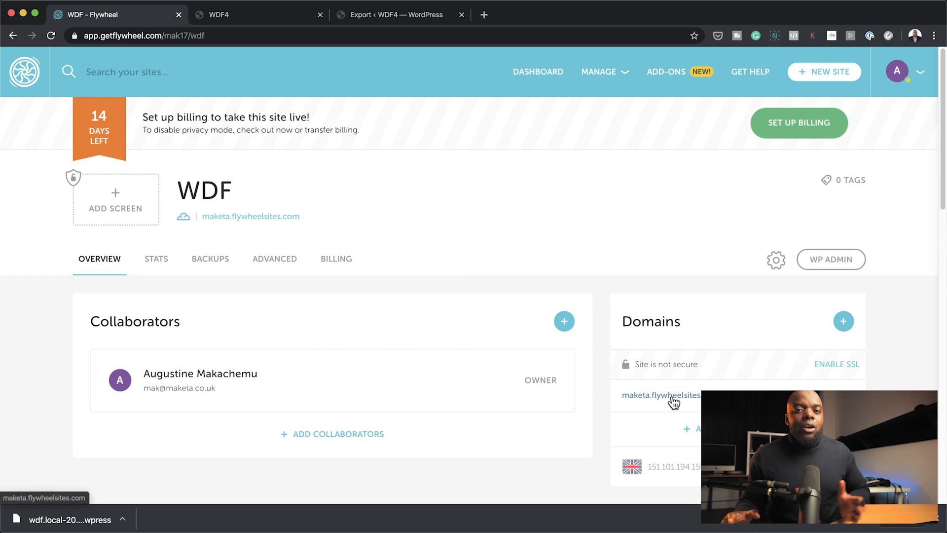
click(660, 395)
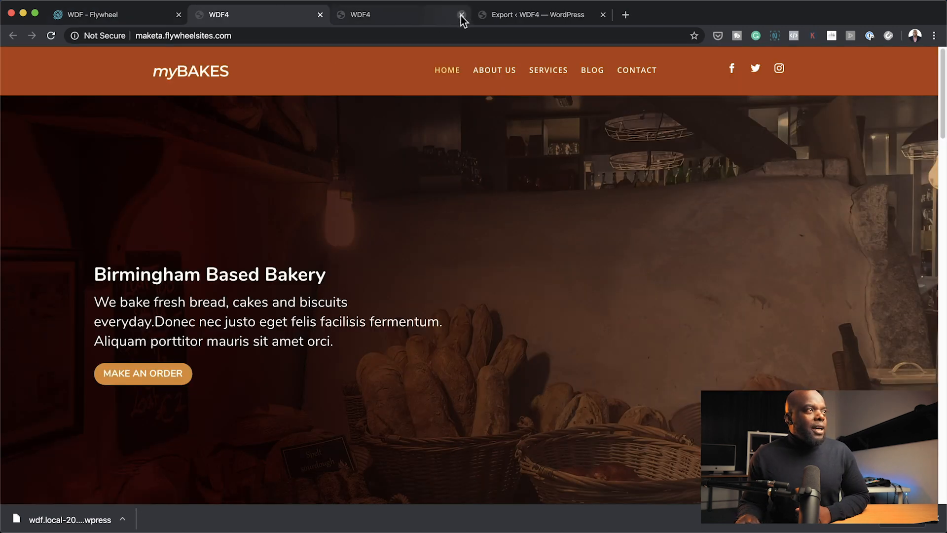
click(461, 15)
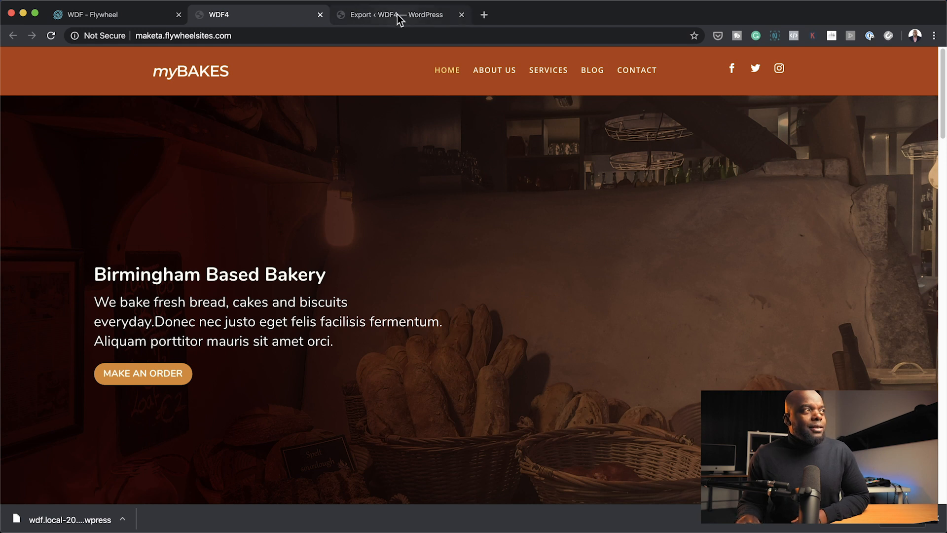
click(396, 14)
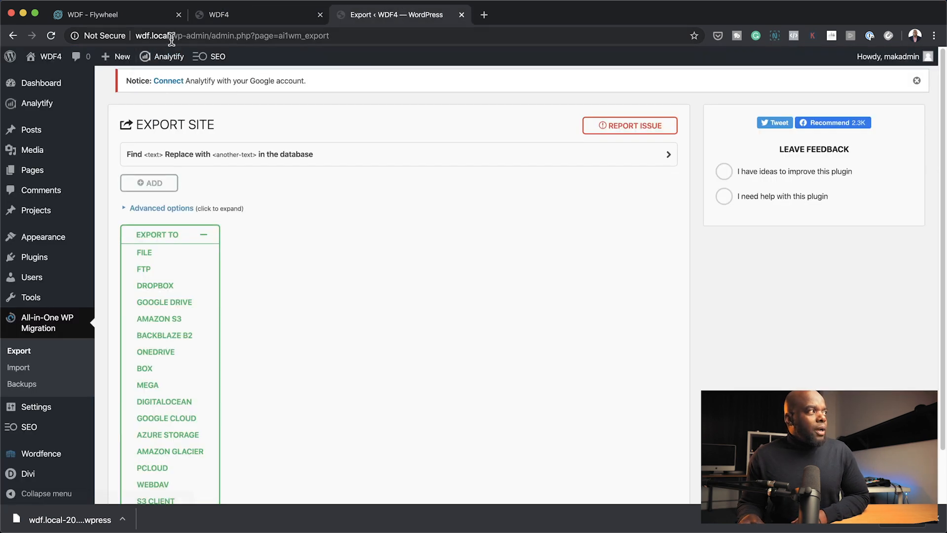